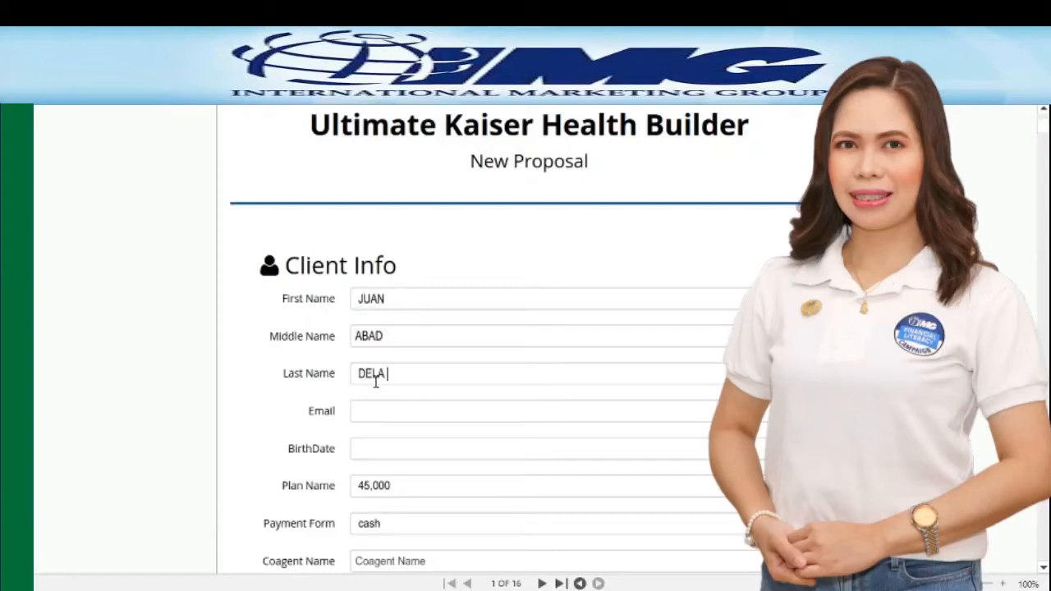
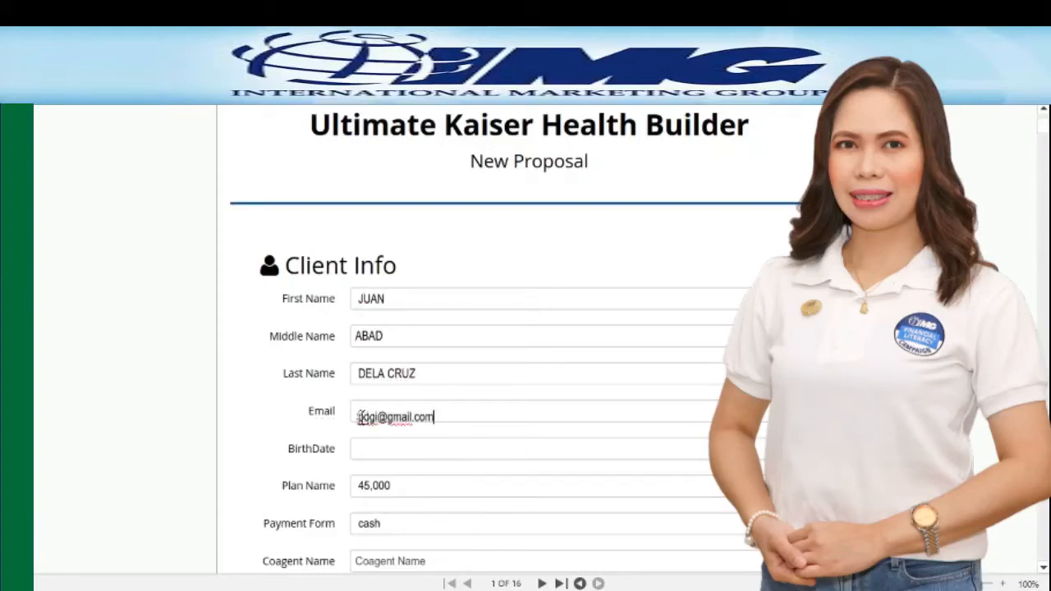
text(12/01/19)
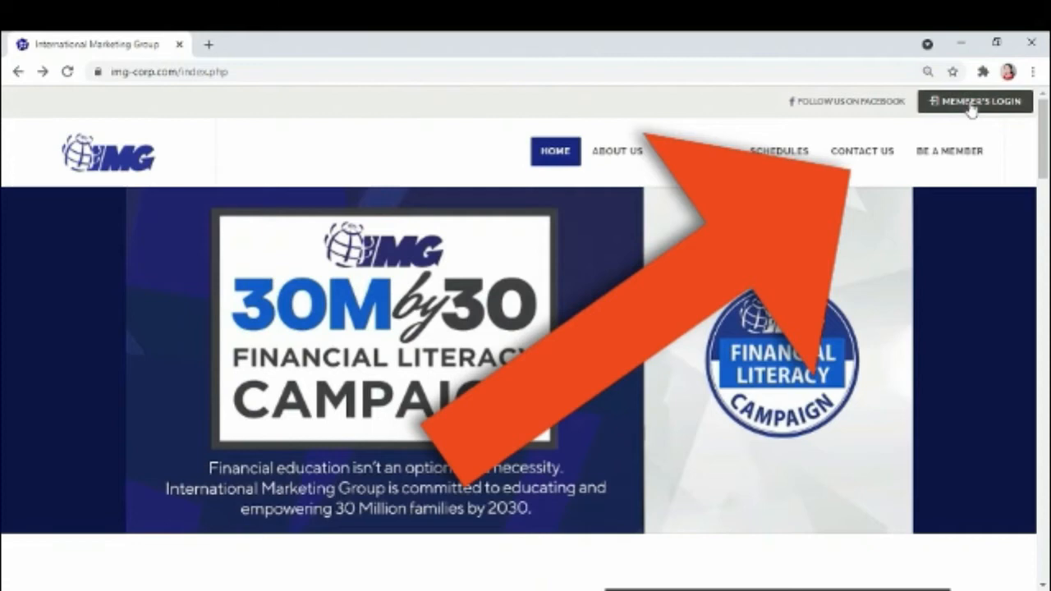
Log in on the IMG Members Page with User ID and password and browse down to the EAPP tool.
click(975, 102)
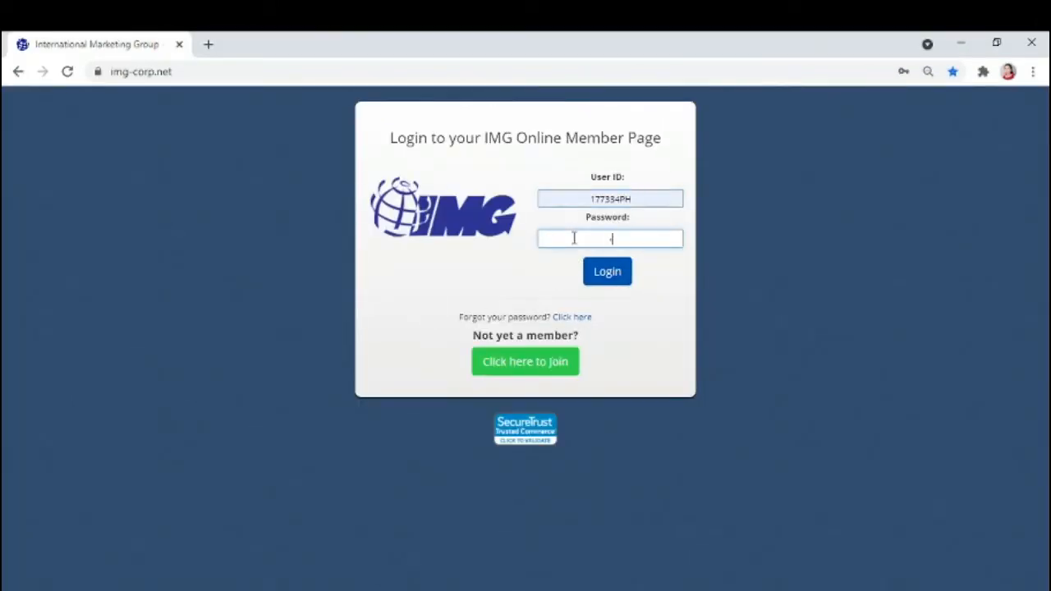
click(608, 271)
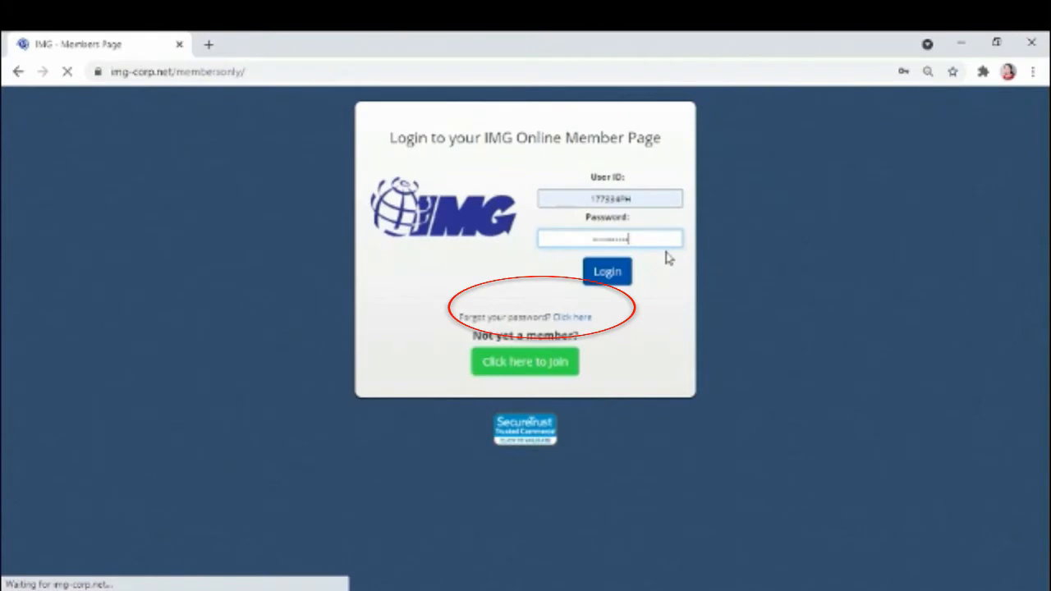
click(608, 271)
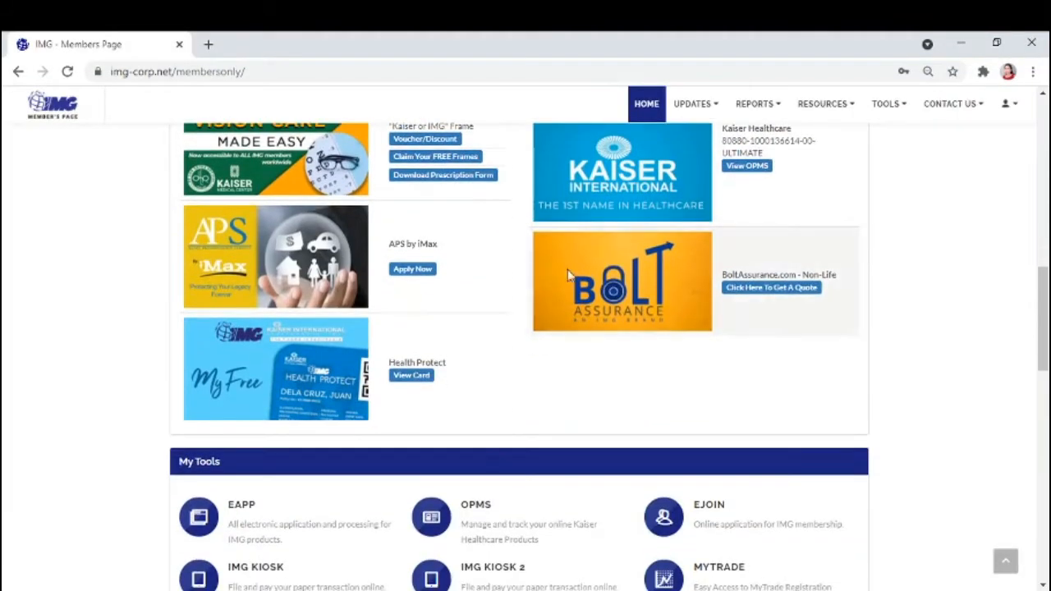
scroll(up, 3)
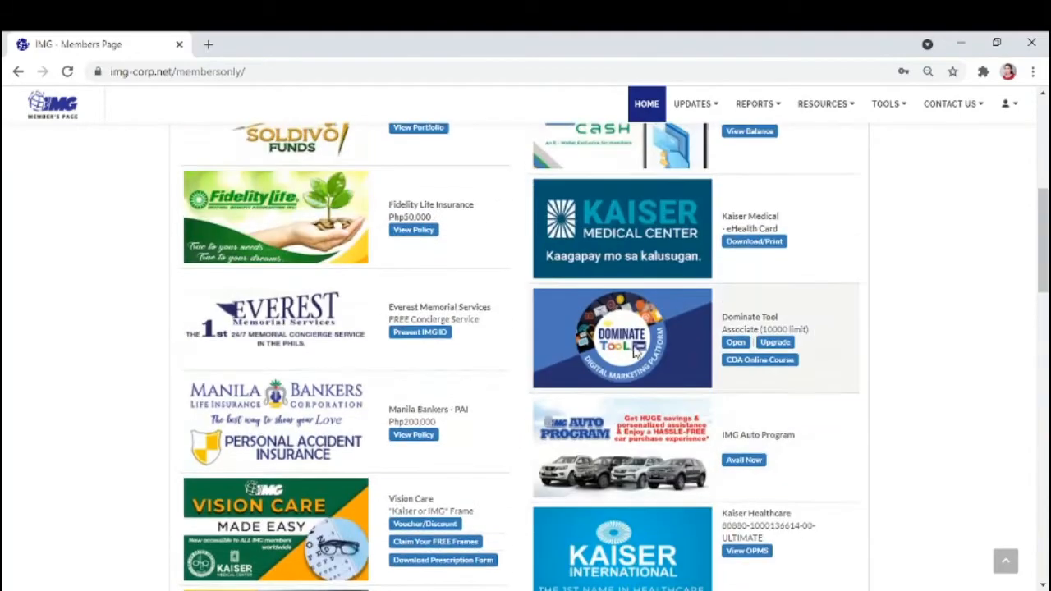
scroll(down, 3)
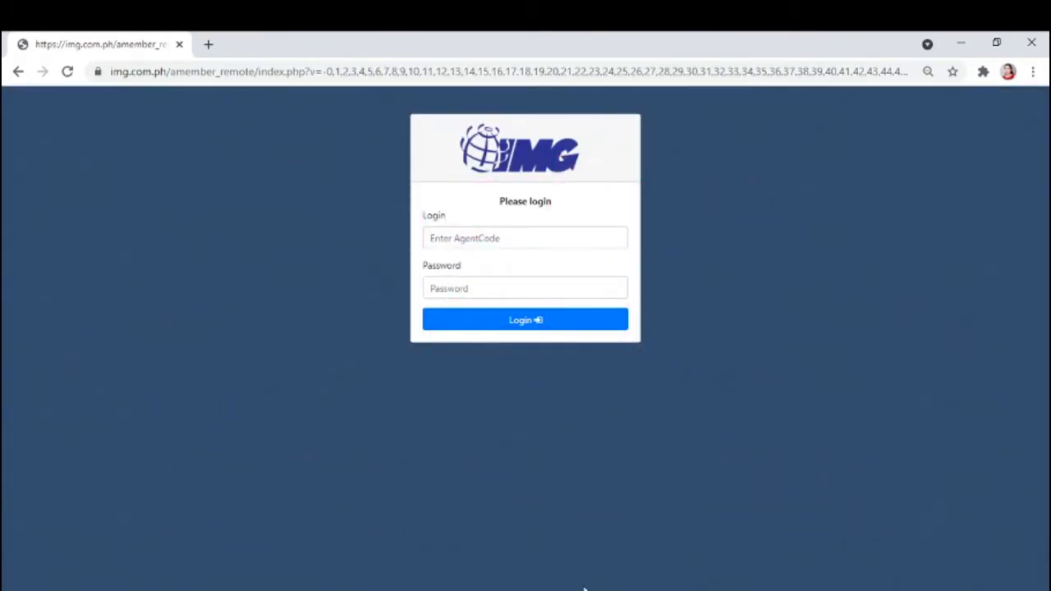
mouse_move(594, 484)
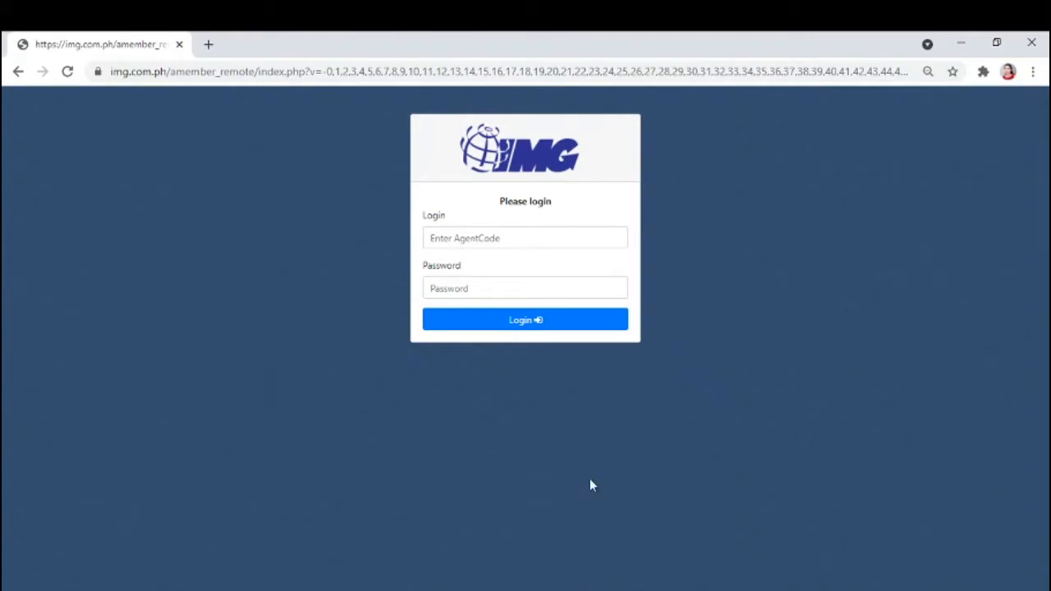
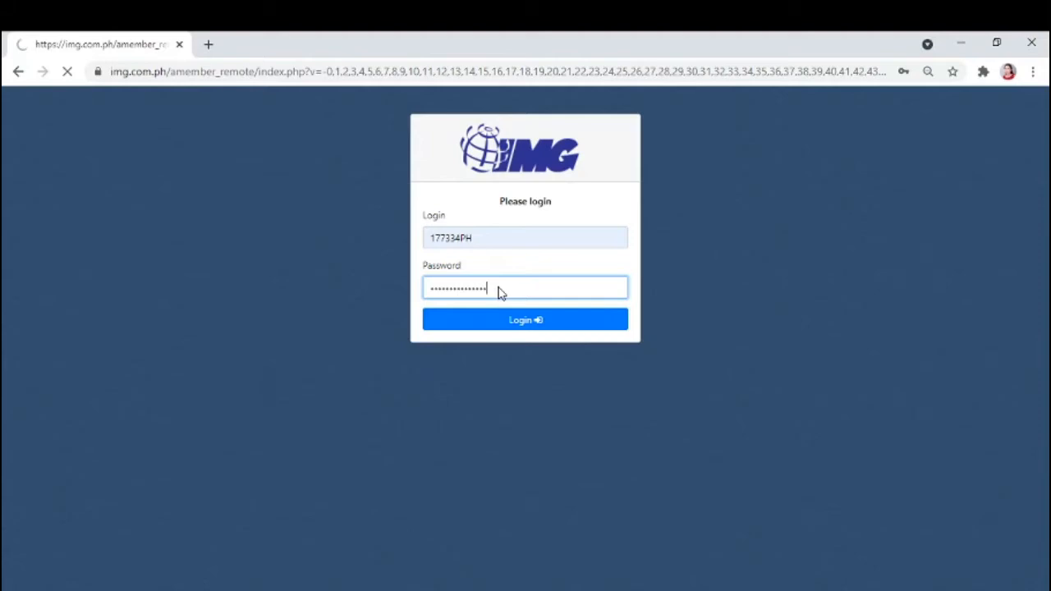
click(525, 319)
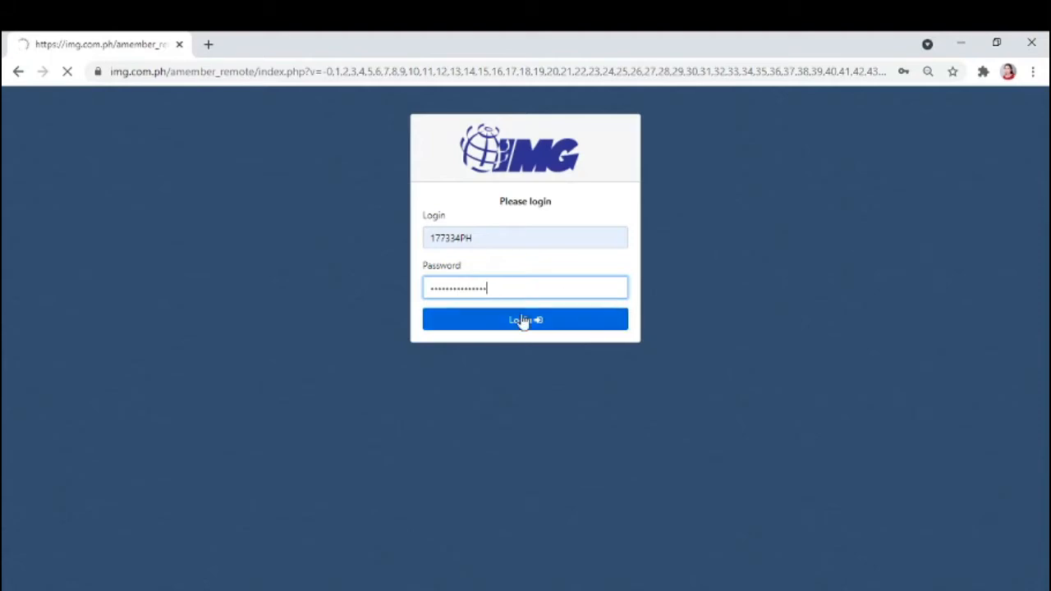
click(526, 319)
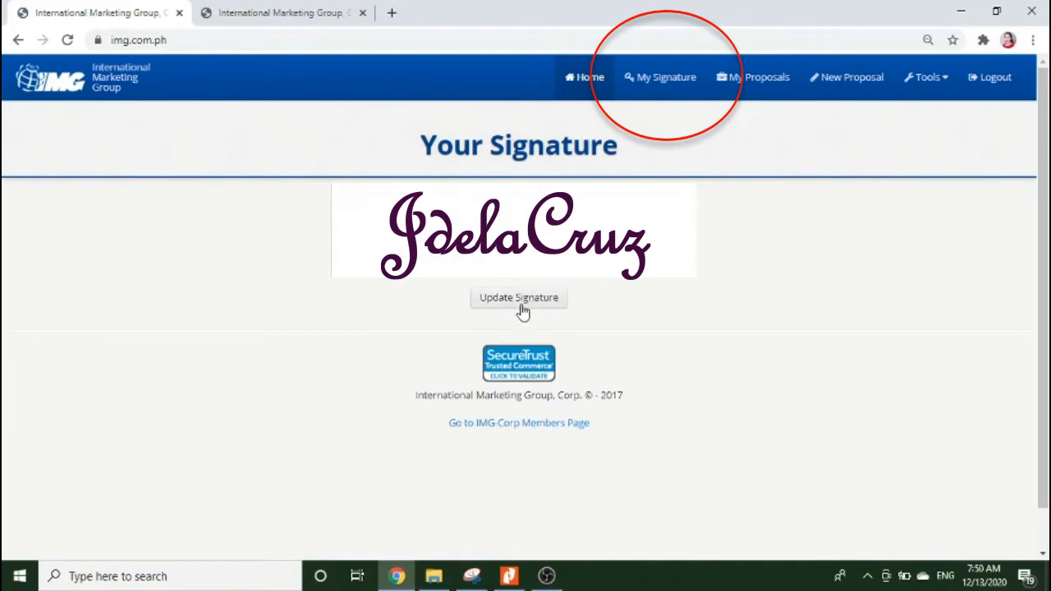
mouse_move(589, 78)
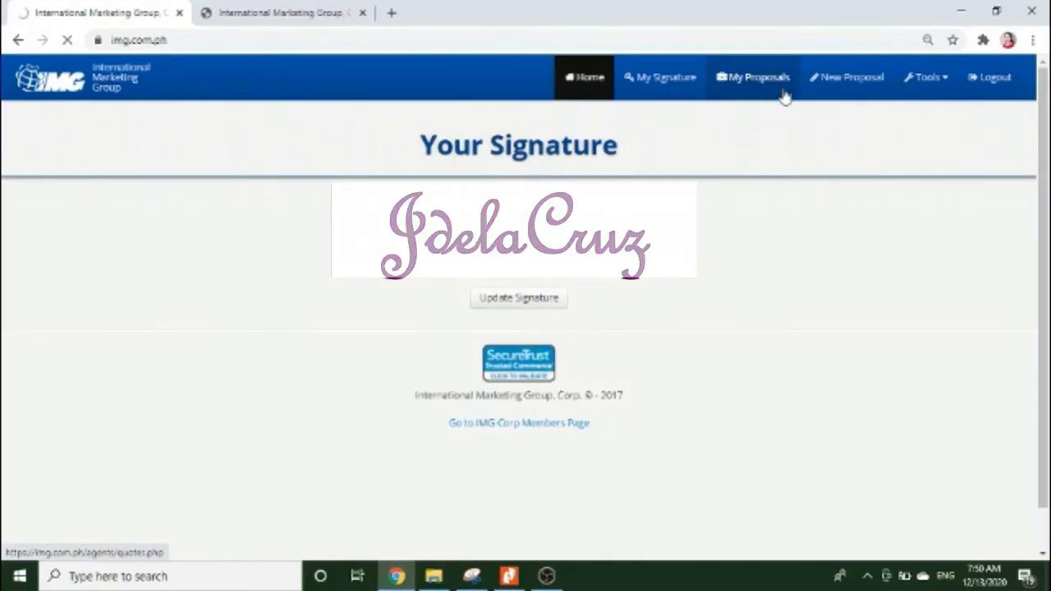
Start a new Ultimate Kaiser Health Builder proposal and enter the client's name and birthdate.
click(585, 77)
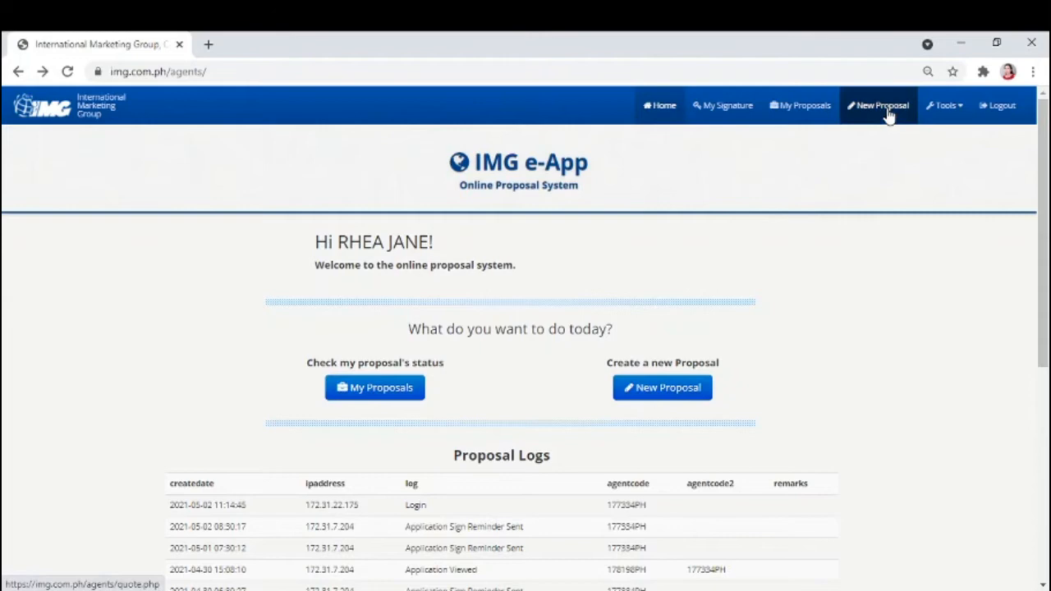
click(877, 105)
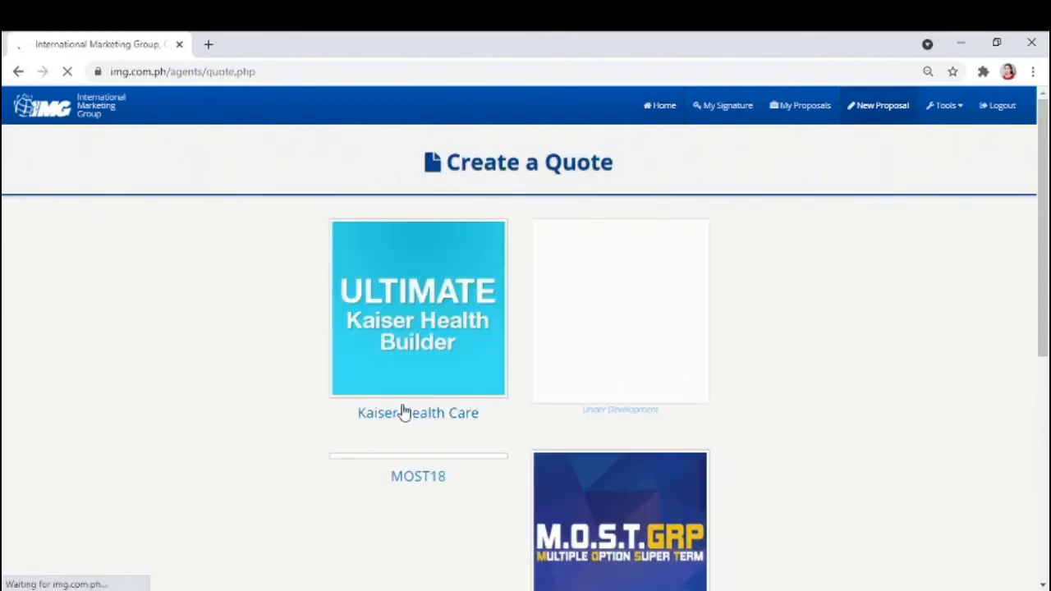
click(417, 308)
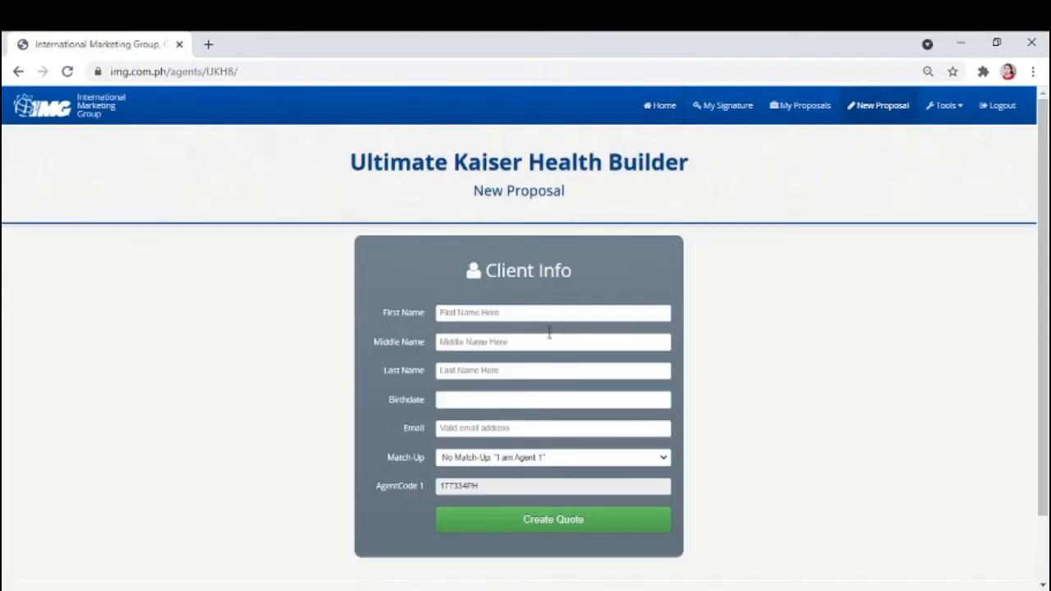
scroll(down, 3)
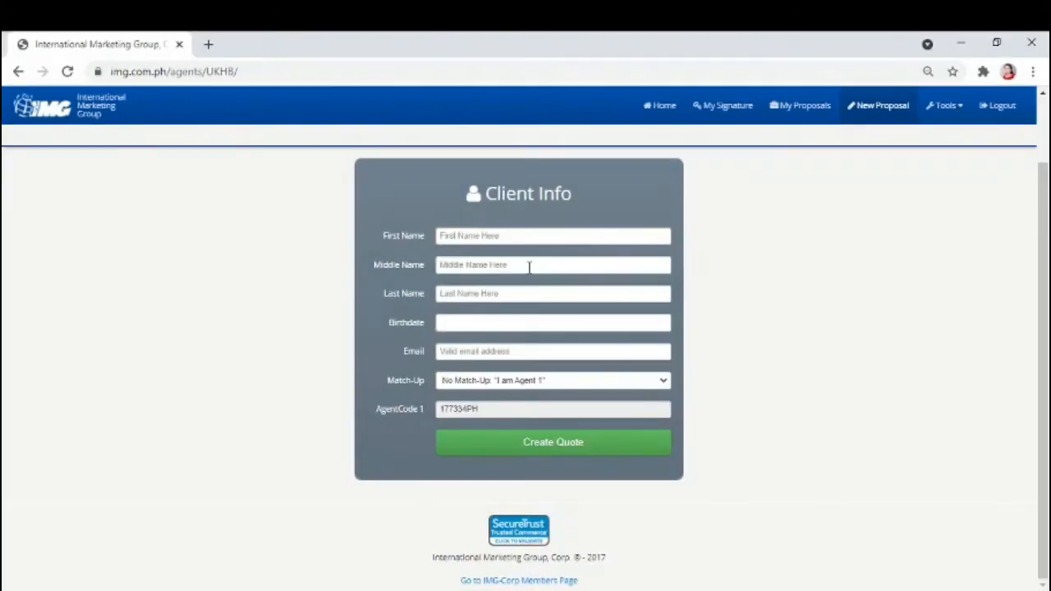
text(a)
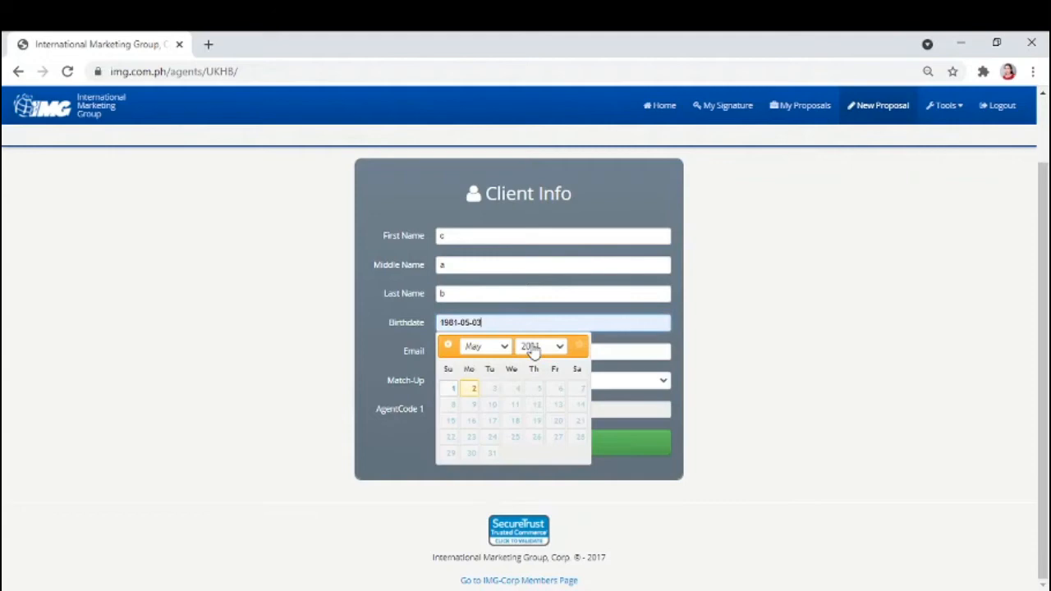
click(541, 345)
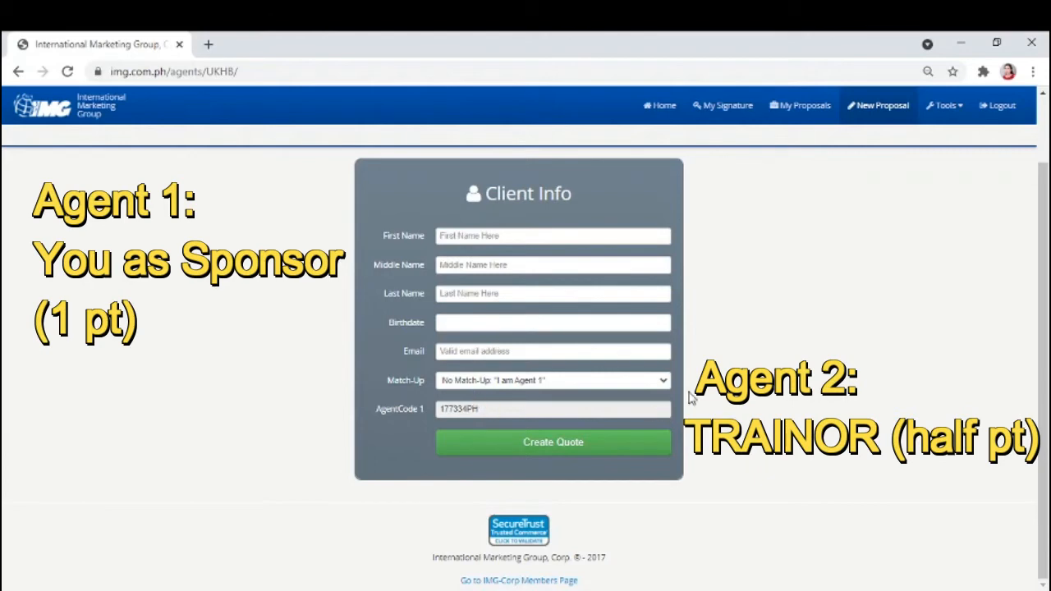
click(554, 381)
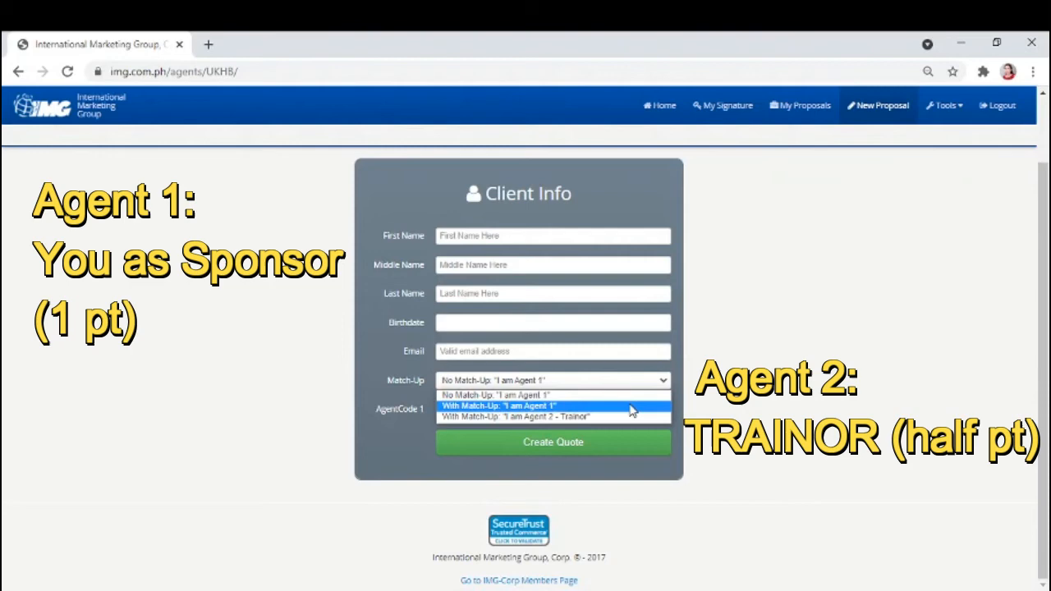
mouse_move(628, 418)
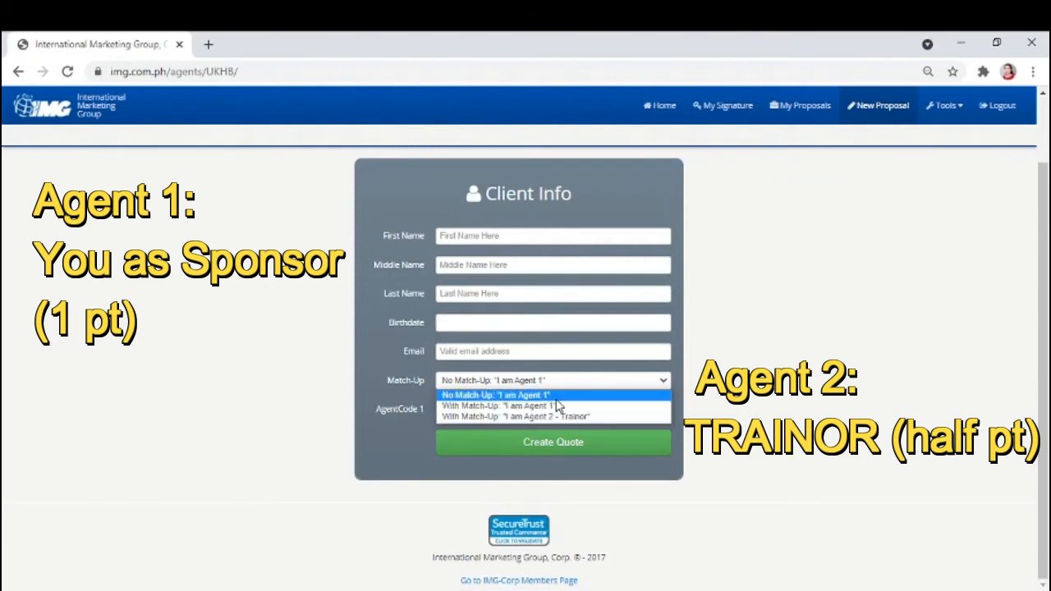
click(496, 394)
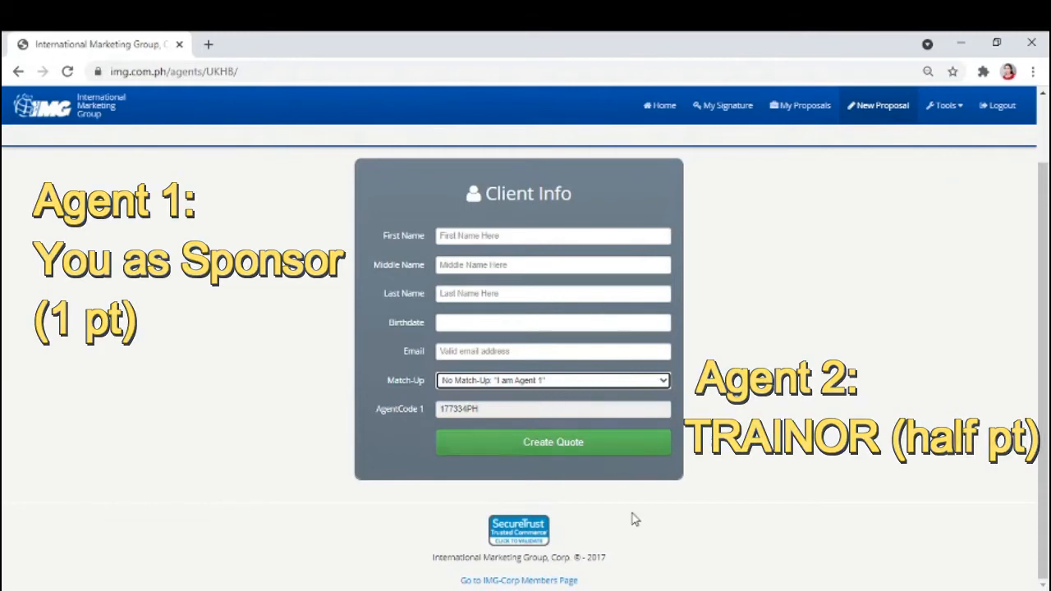
click(552, 441)
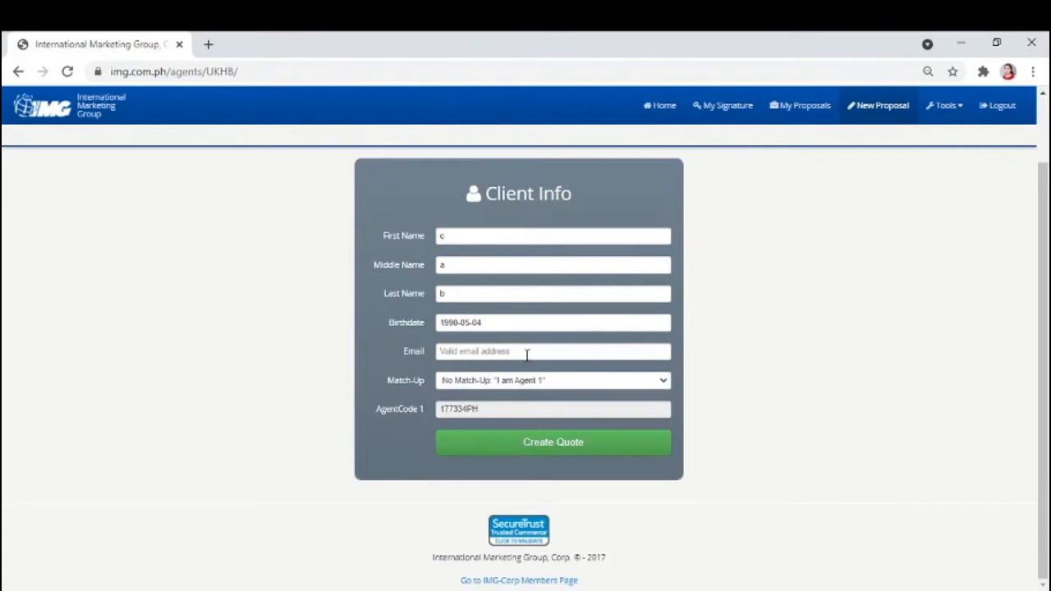
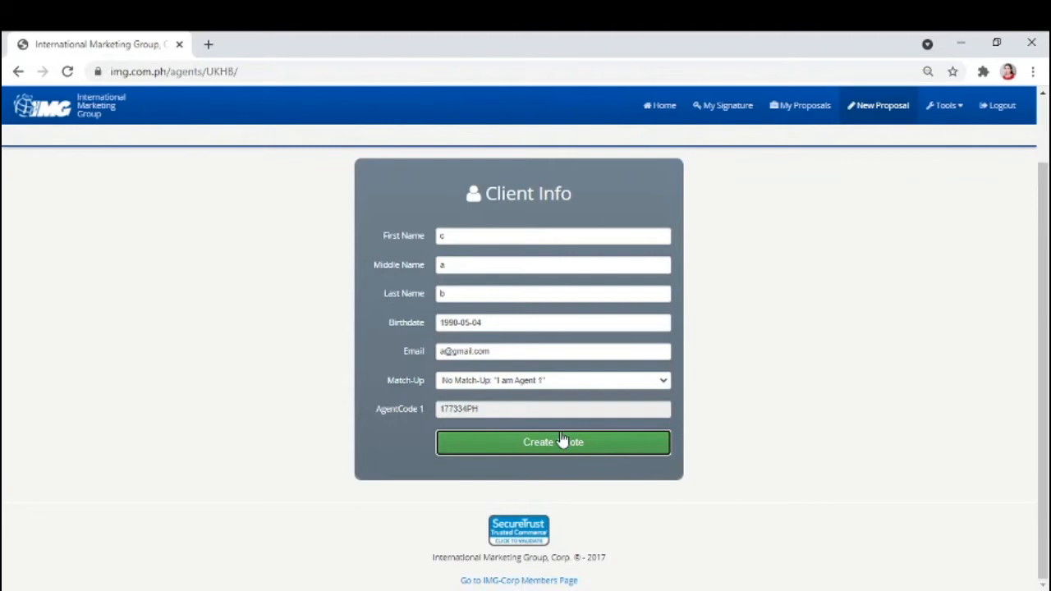
Create the quote, adjust the birth year, choose the 45,000 plan and compute it down to Terms of Payment.
click(552, 441)
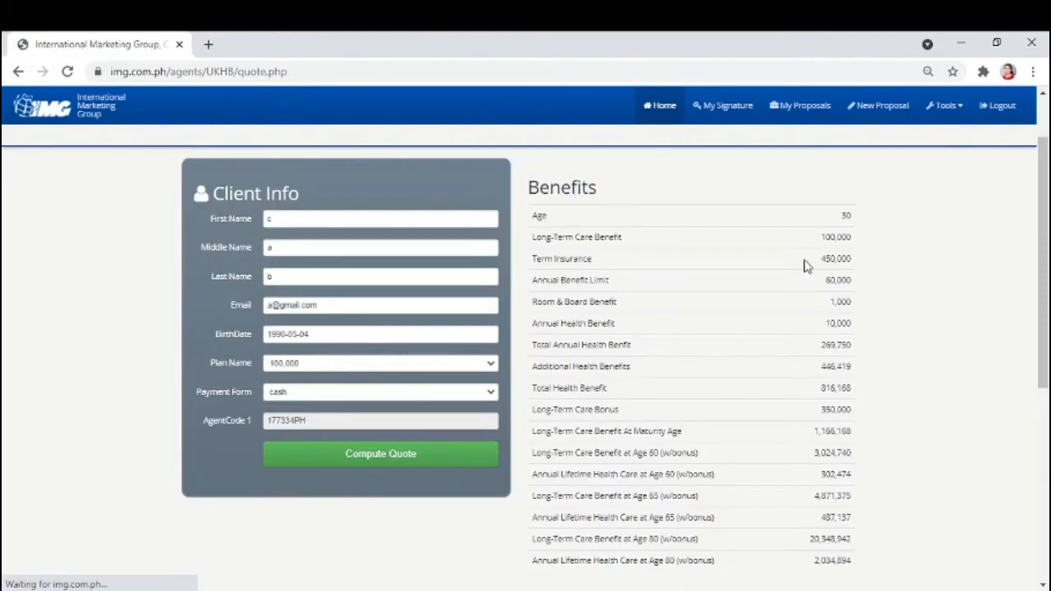
mouse_move(664, 273)
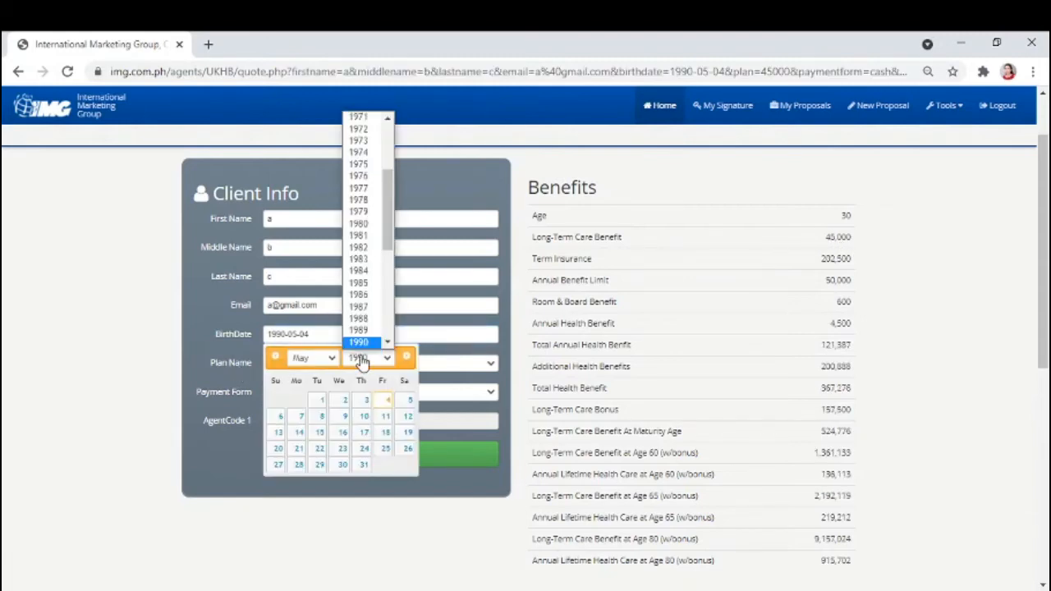
click(359, 328)
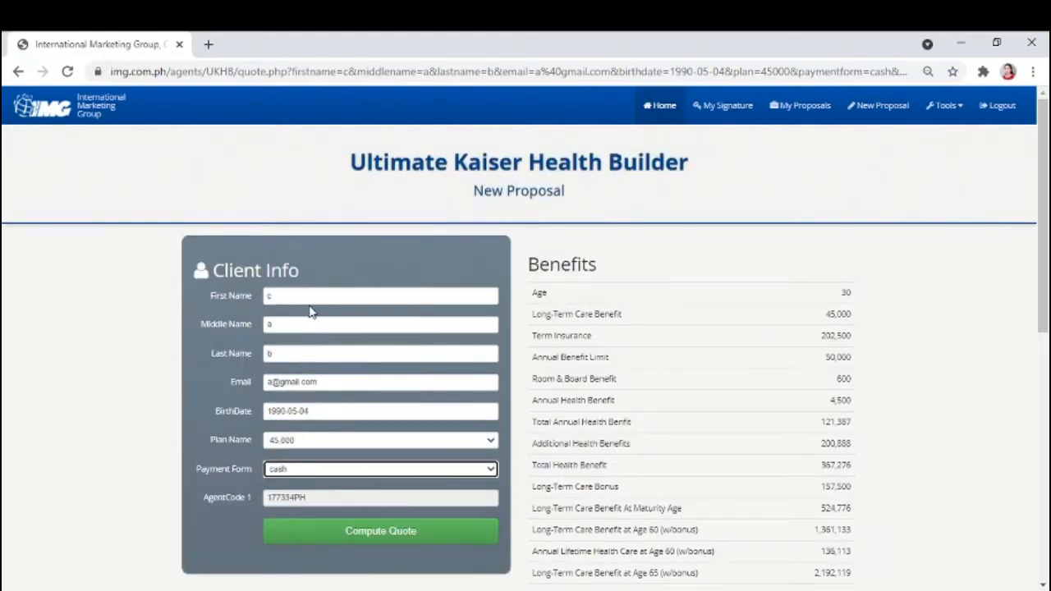
scroll(down, 3)
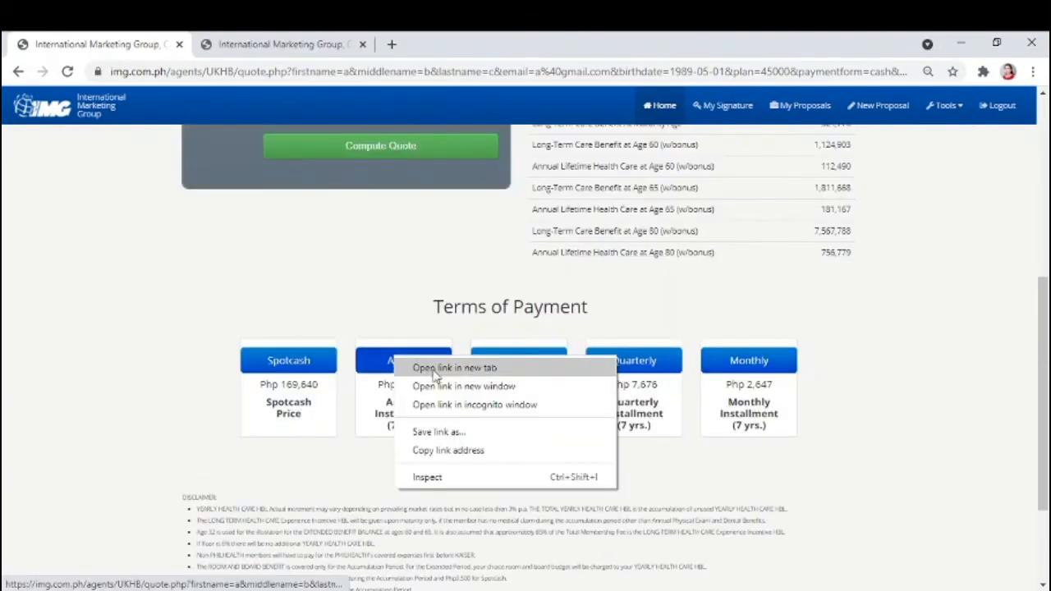
Open the payment-term quote in a new tab and save it via the print dialog as a PDF.
click(455, 368)
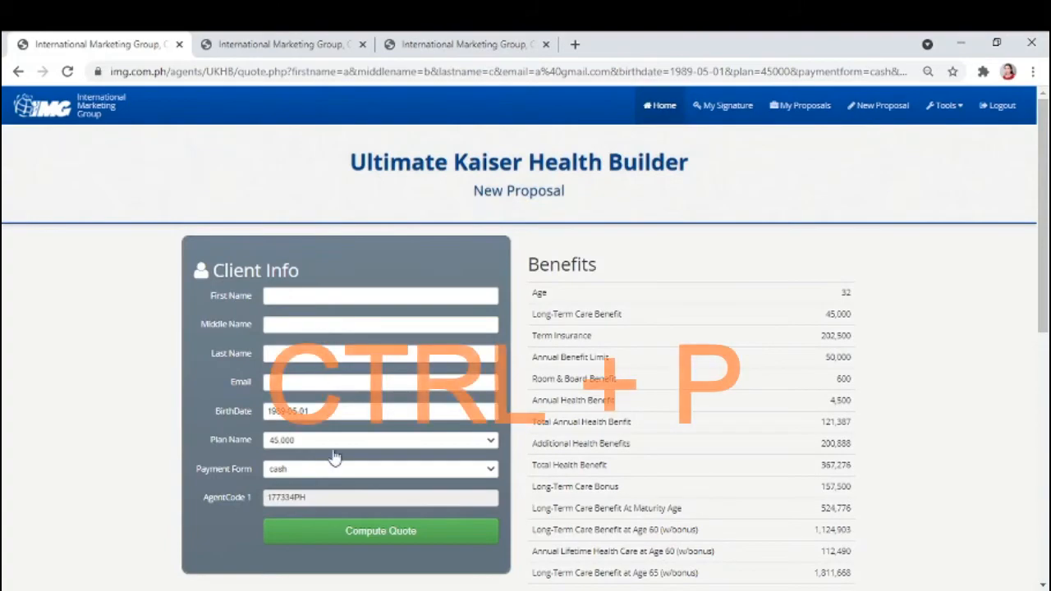
key(ctrl+p)
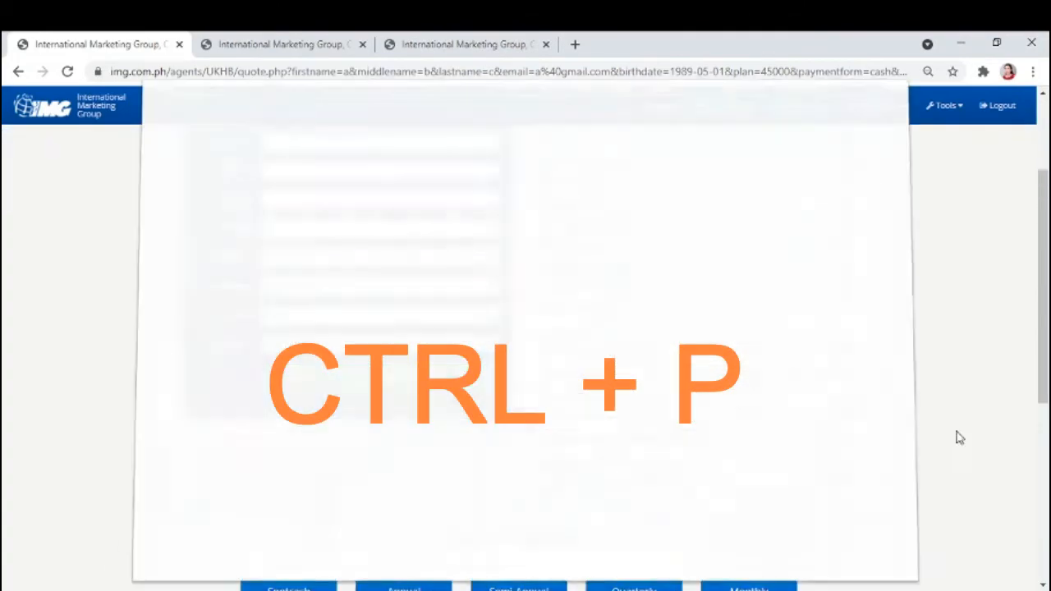
key(ctrl+p)
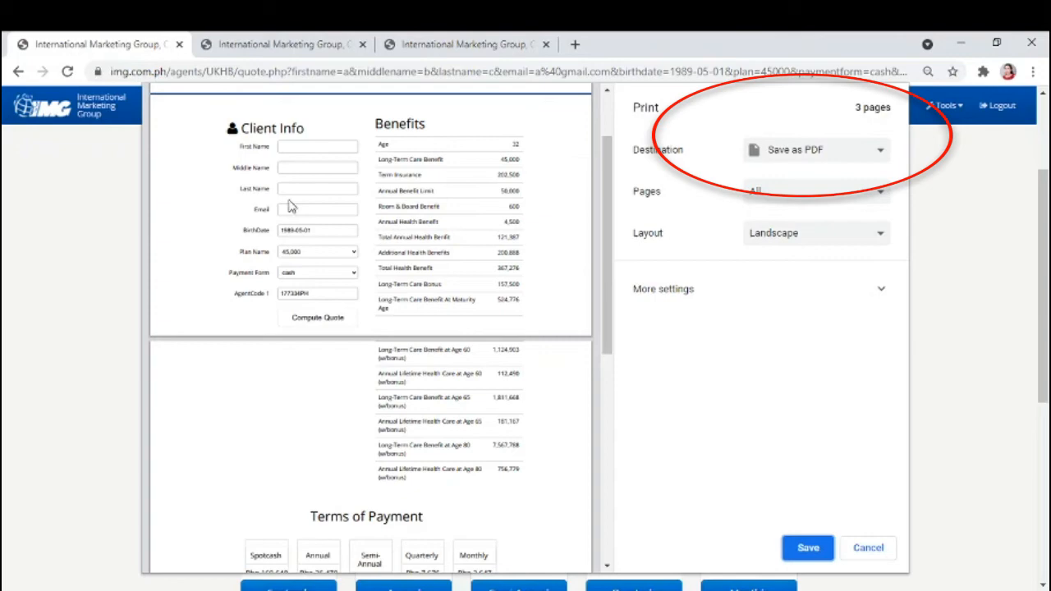
scroll(down, 3)
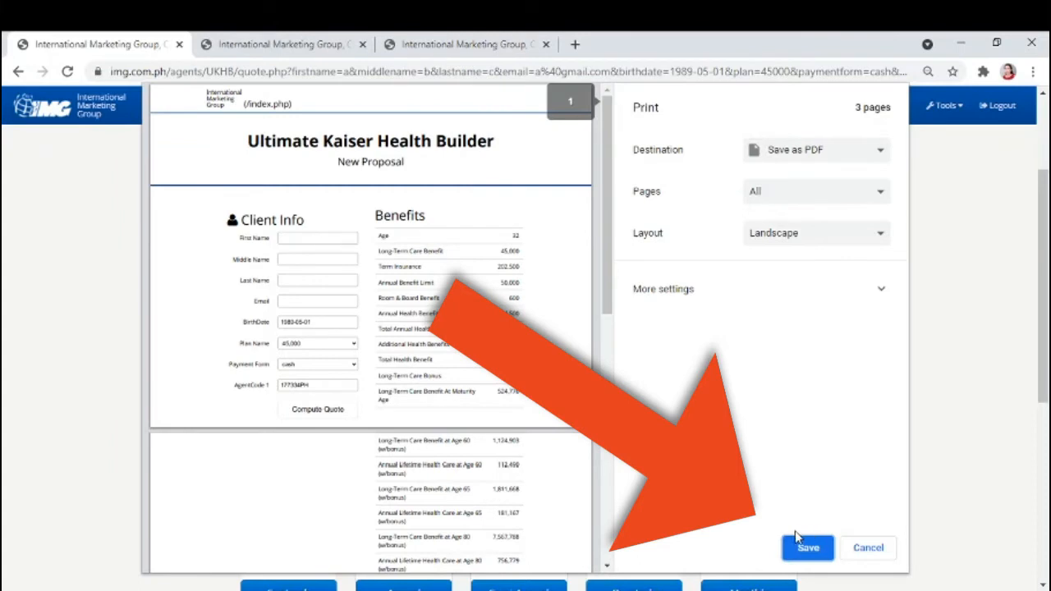
click(808, 549)
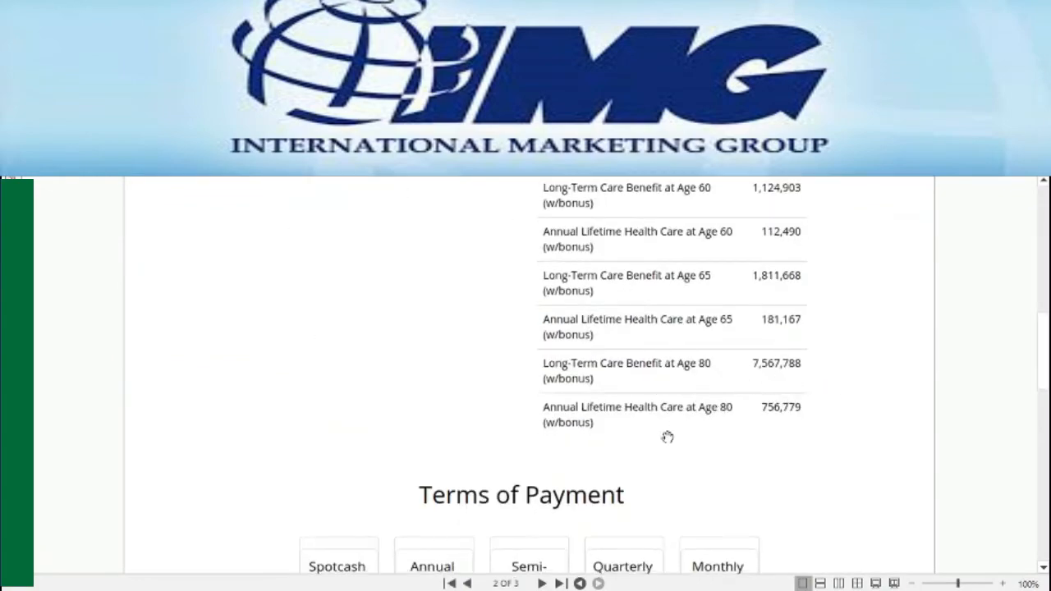
Scroll through the saved quote PDF to check its benefits and Terms of Payment.
scroll(down, 3)
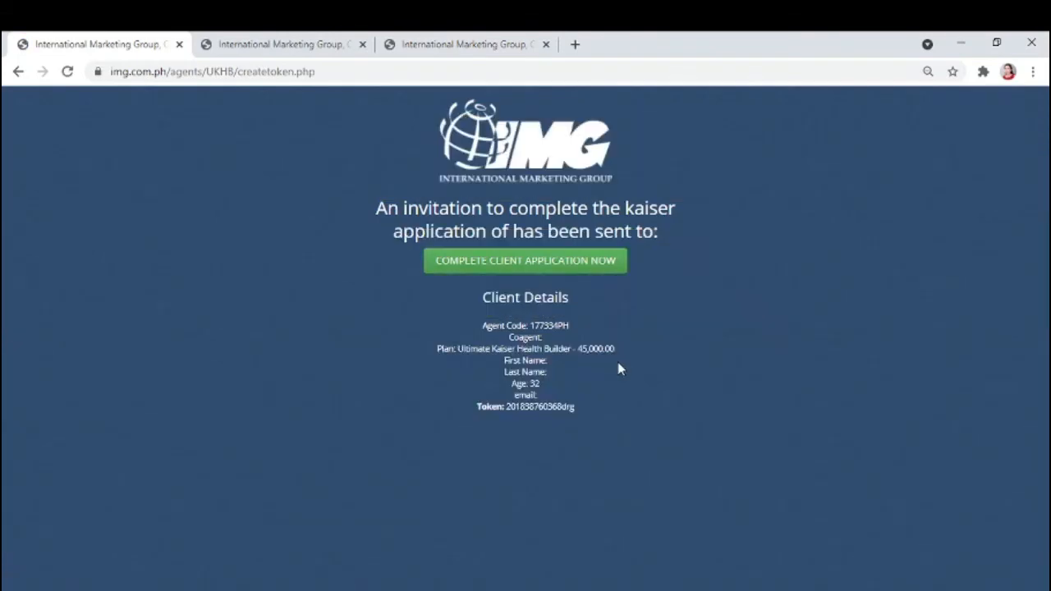
Open My Proposals from the welcome page and continue through the application form to Make a Payment.
click(526, 259)
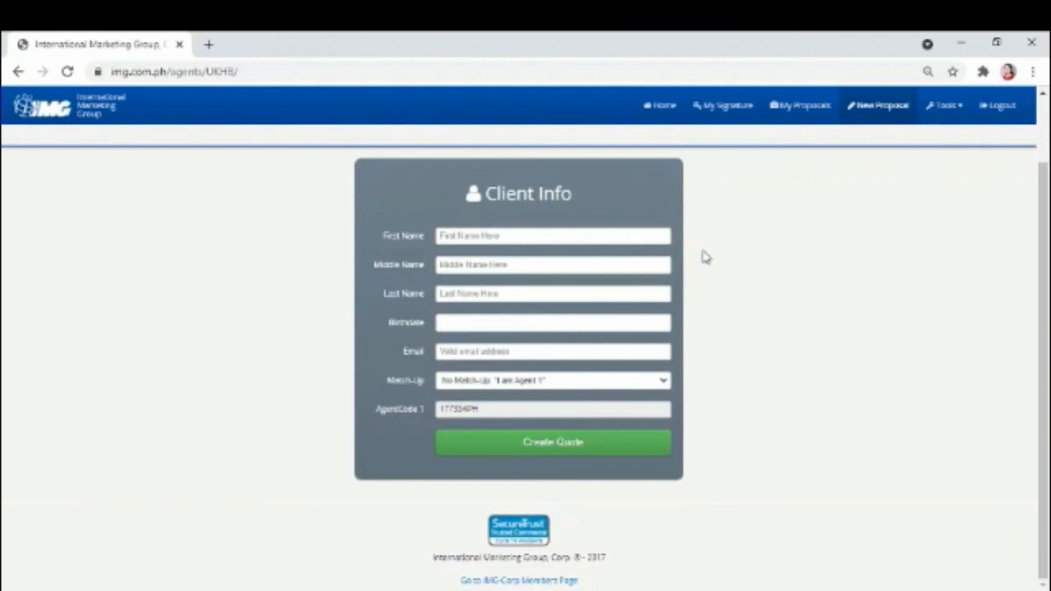
click(661, 105)
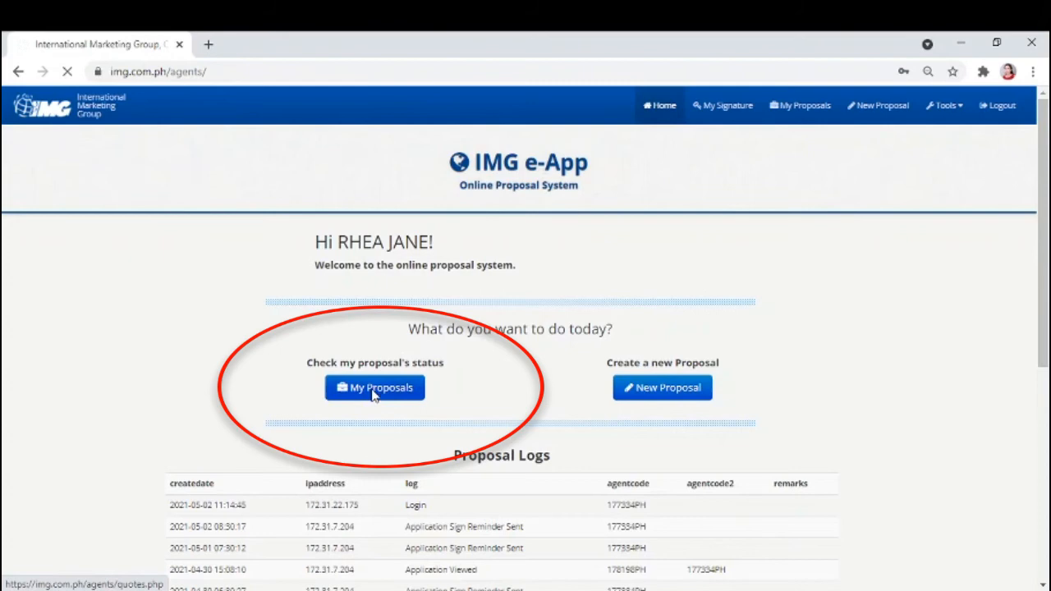
click(374, 388)
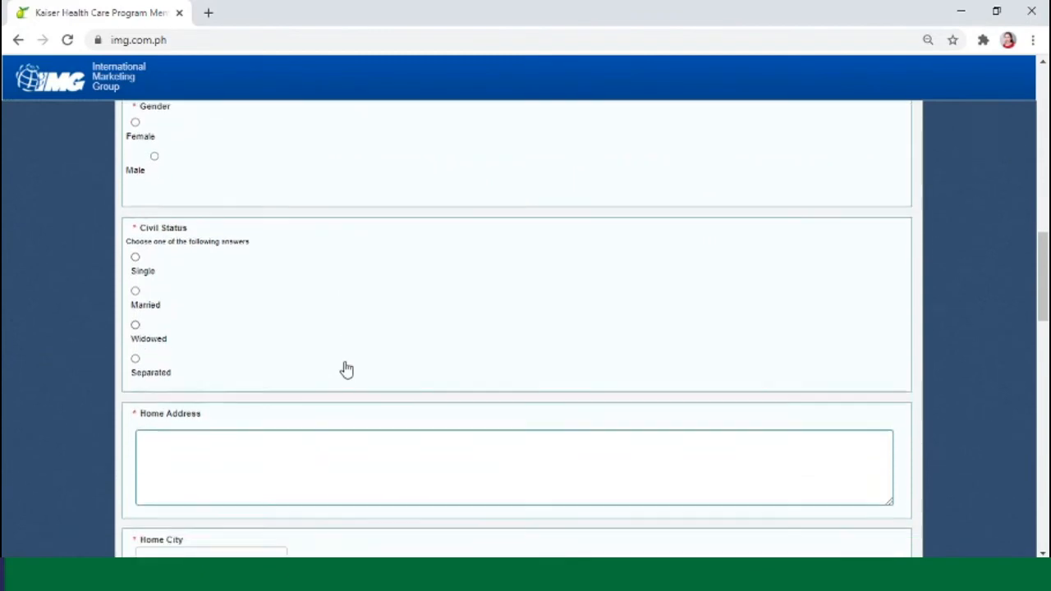
scroll(down, 3)
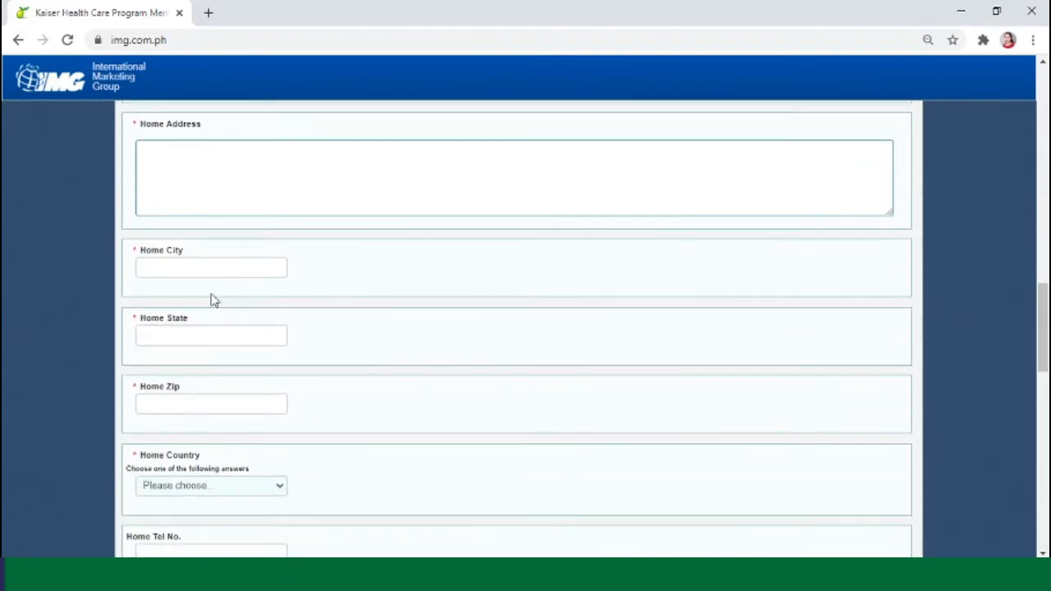
scroll(down, 3)
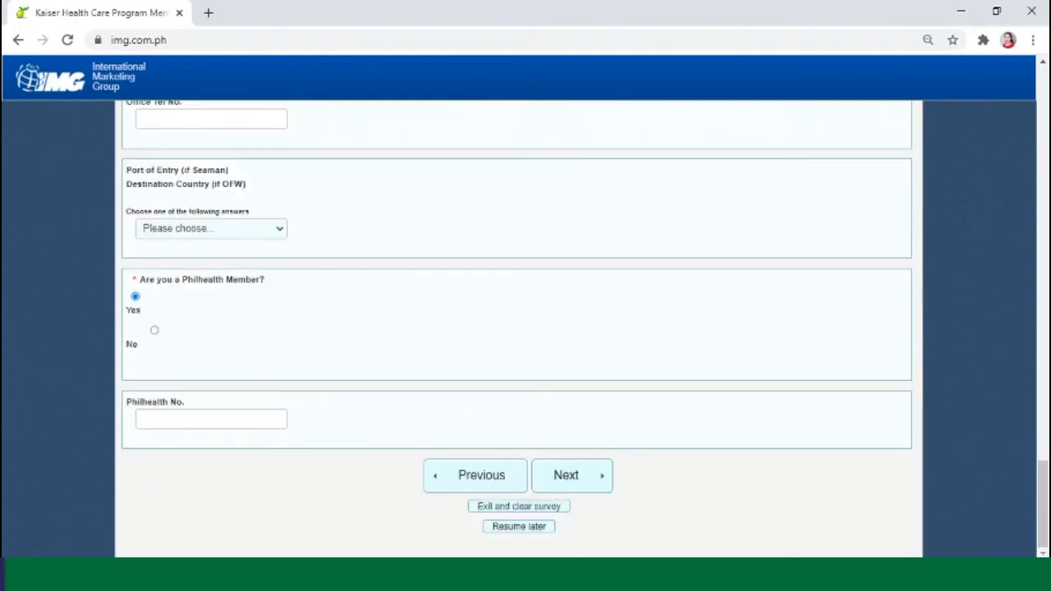
click(565, 475)
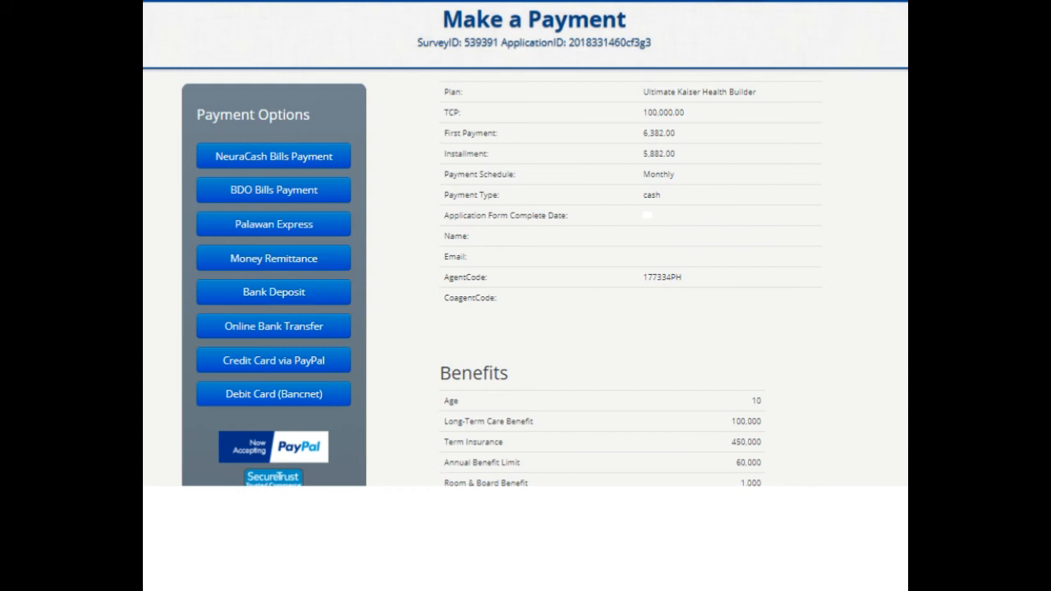